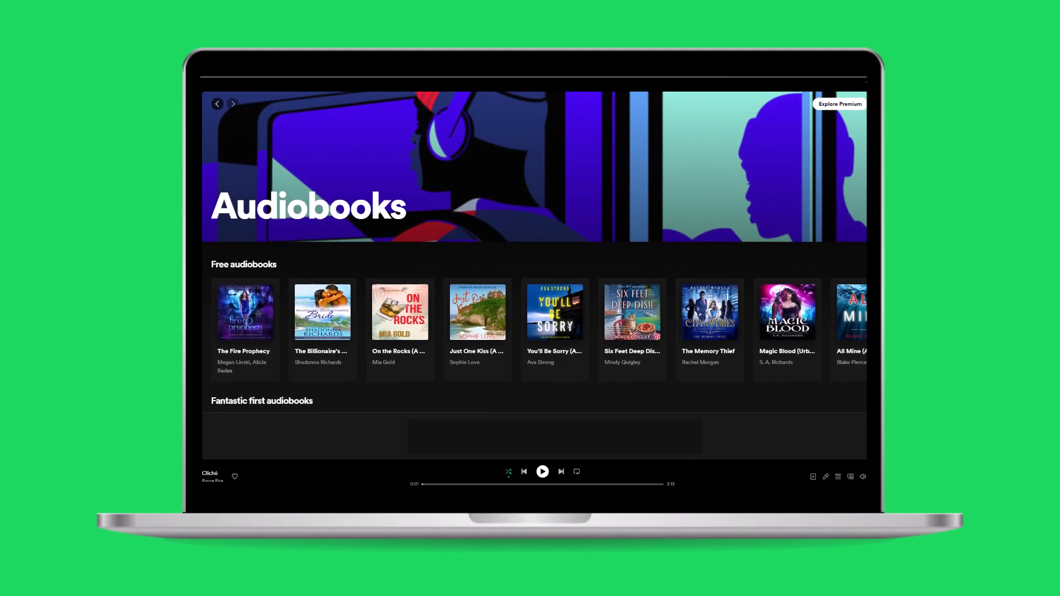
- Register a free Author account and land on the empty My Audiobooks page
scroll(down, 3)
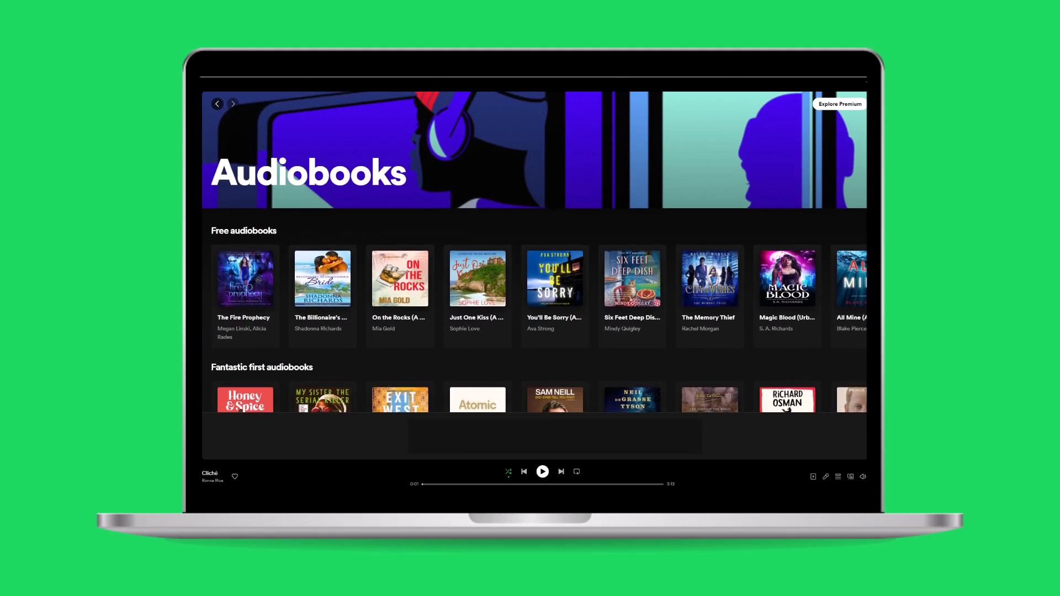
scroll(down, 3)
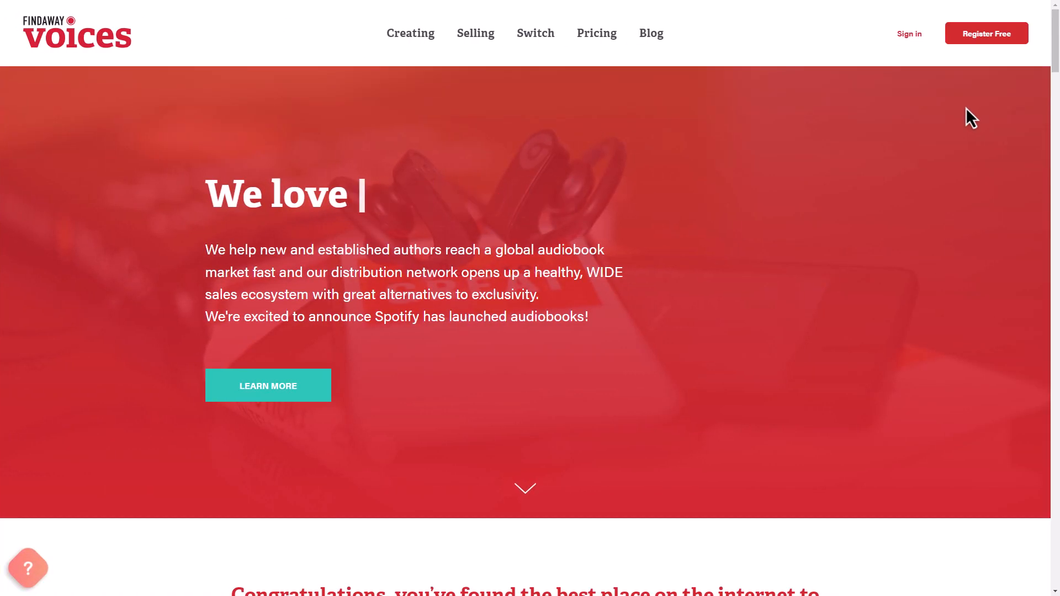
click(986, 32)
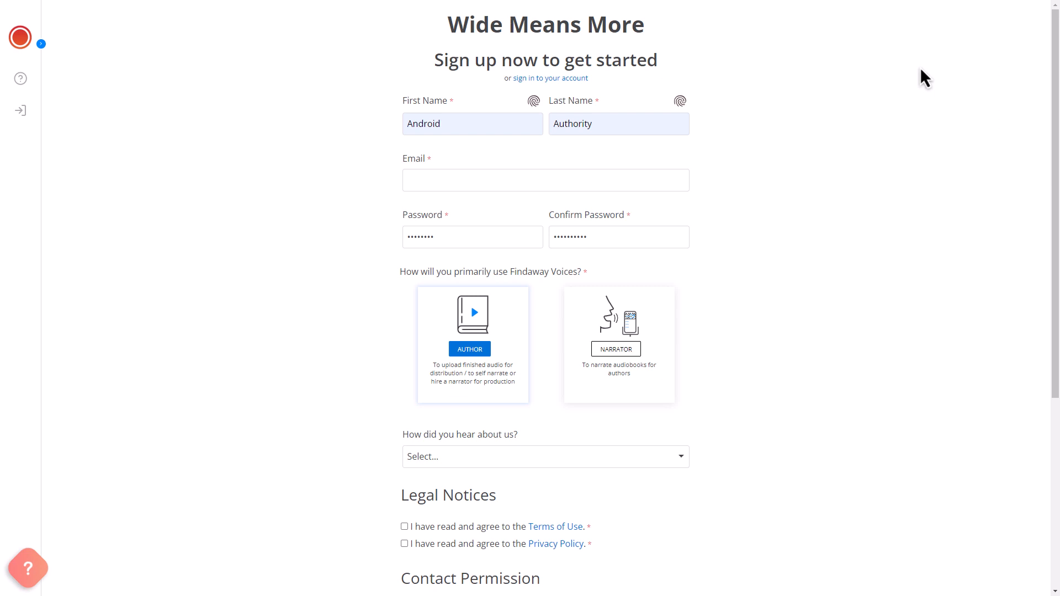
scroll(down, 3)
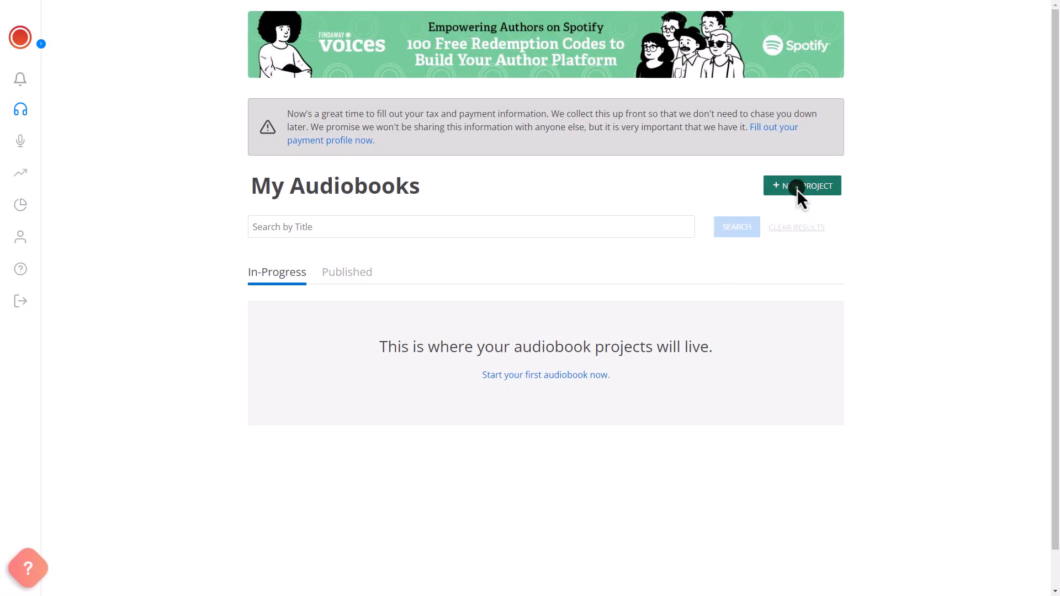
- Create a marketplace-produced project titled 'New Project' with script.docx attached as manuscript
click(802, 185)
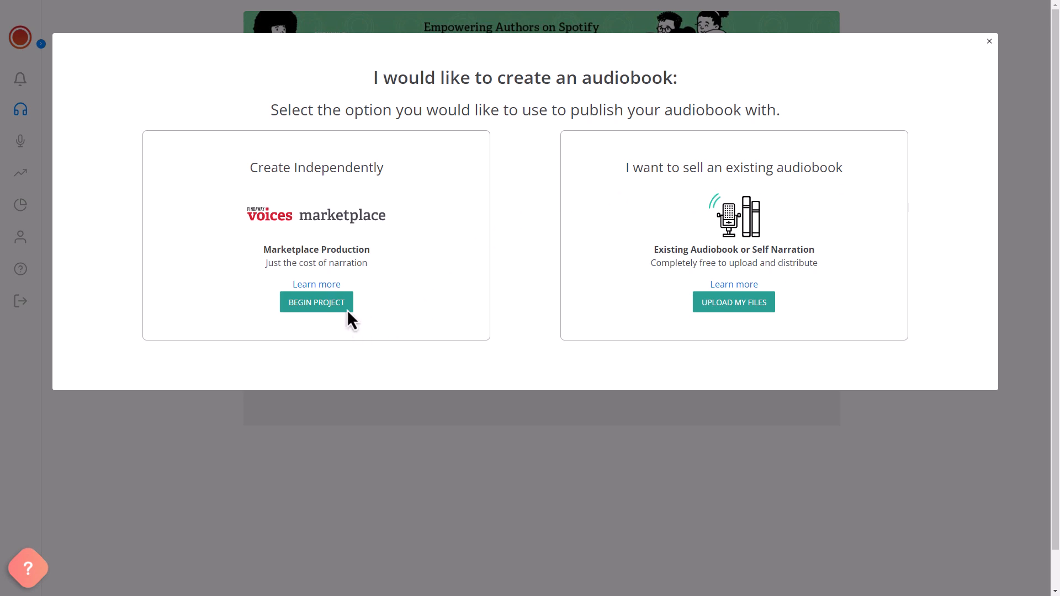
click(316, 302)
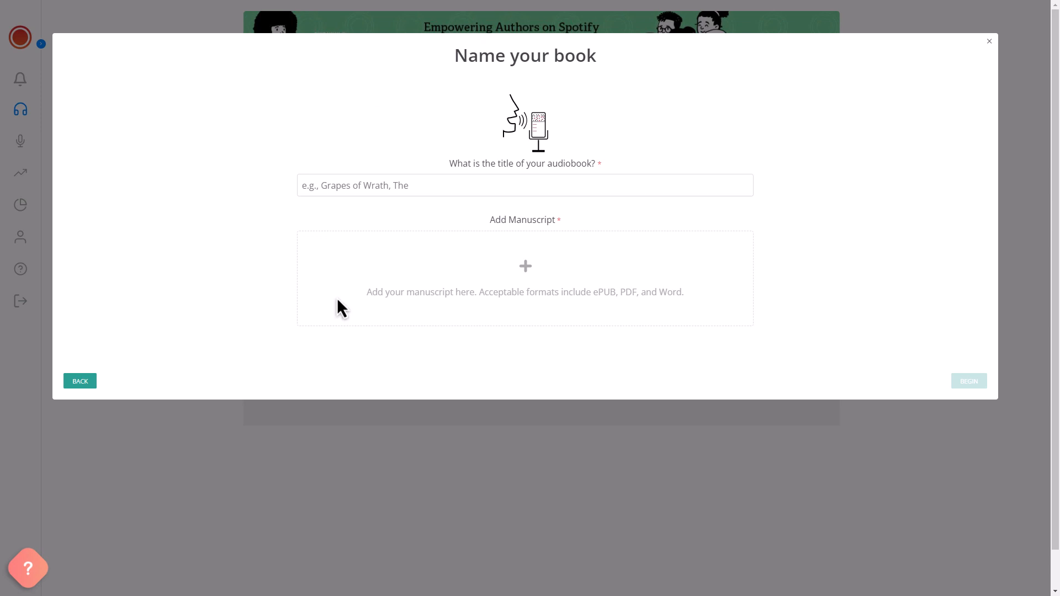
click(525, 186)
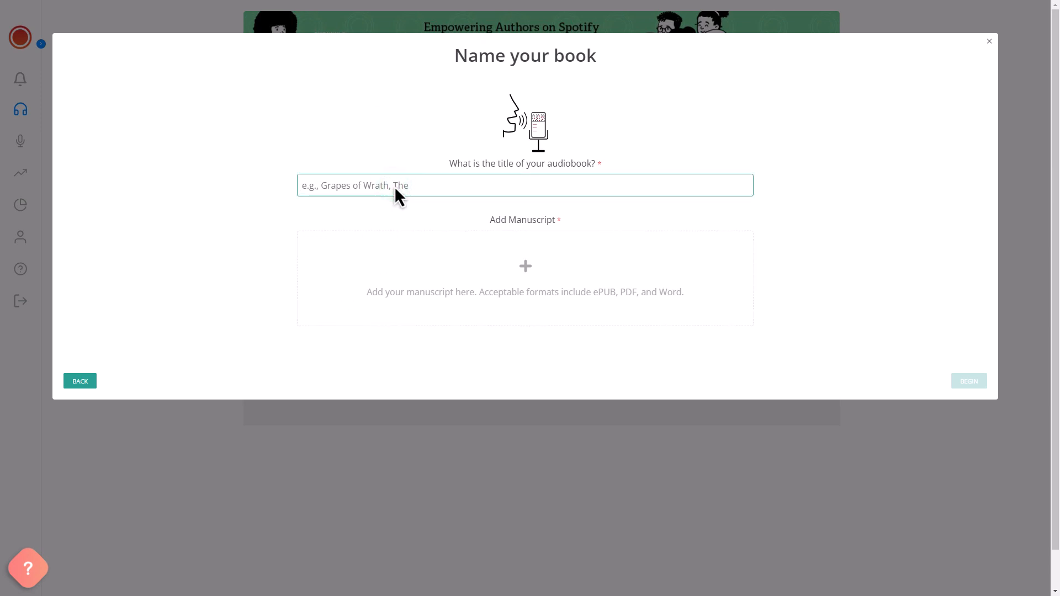
text(New Project)
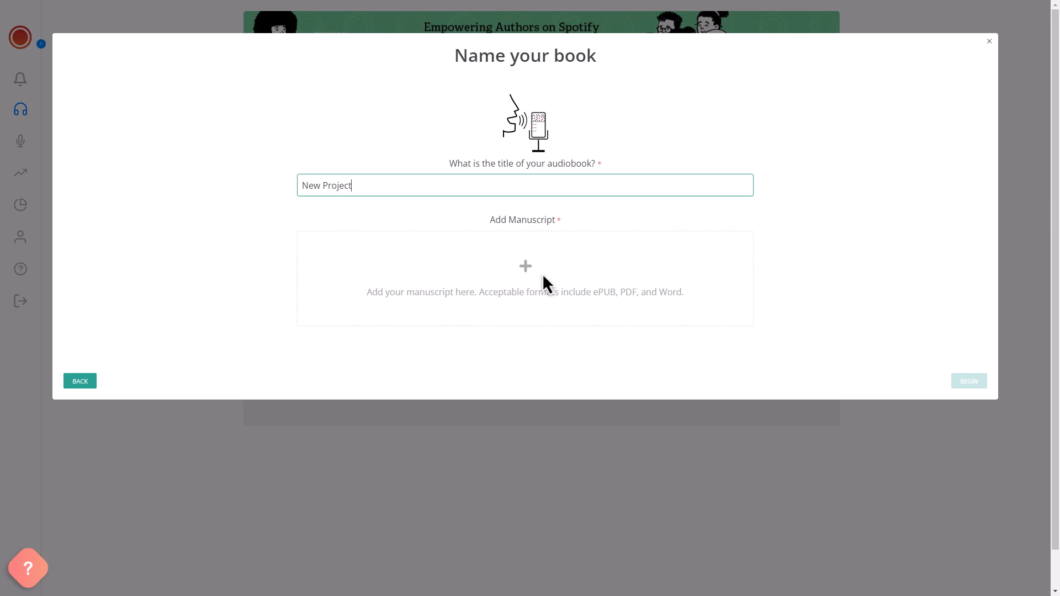
click(525, 278)
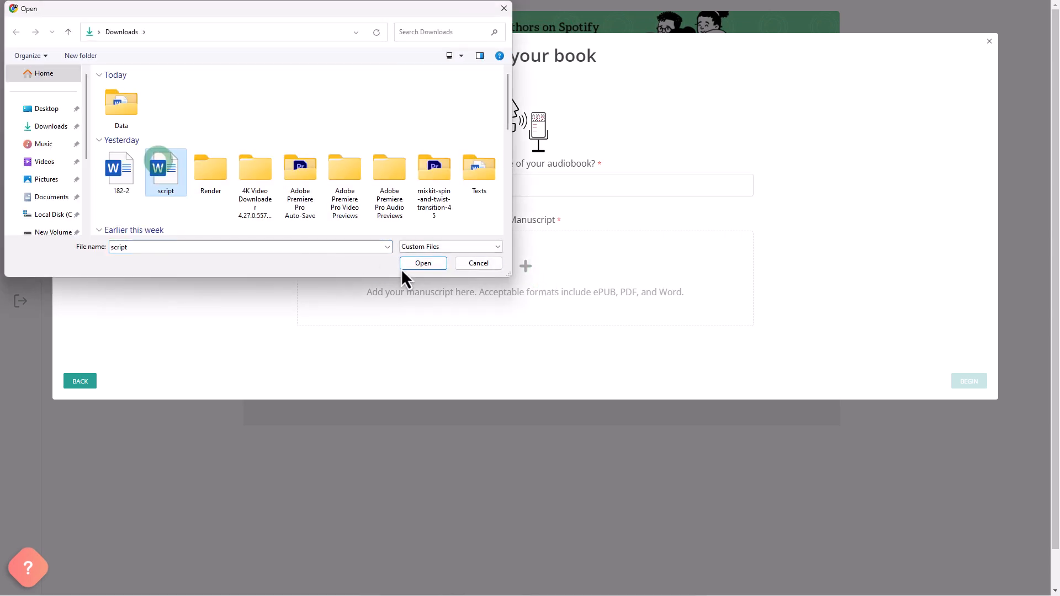
click(422, 263)
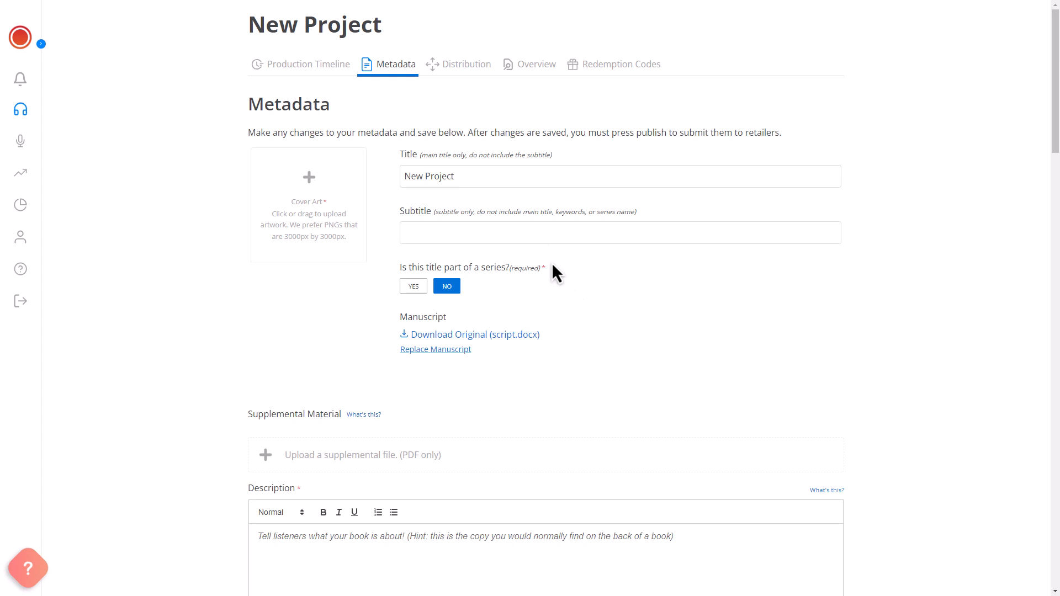
mouse_move(338, 226)
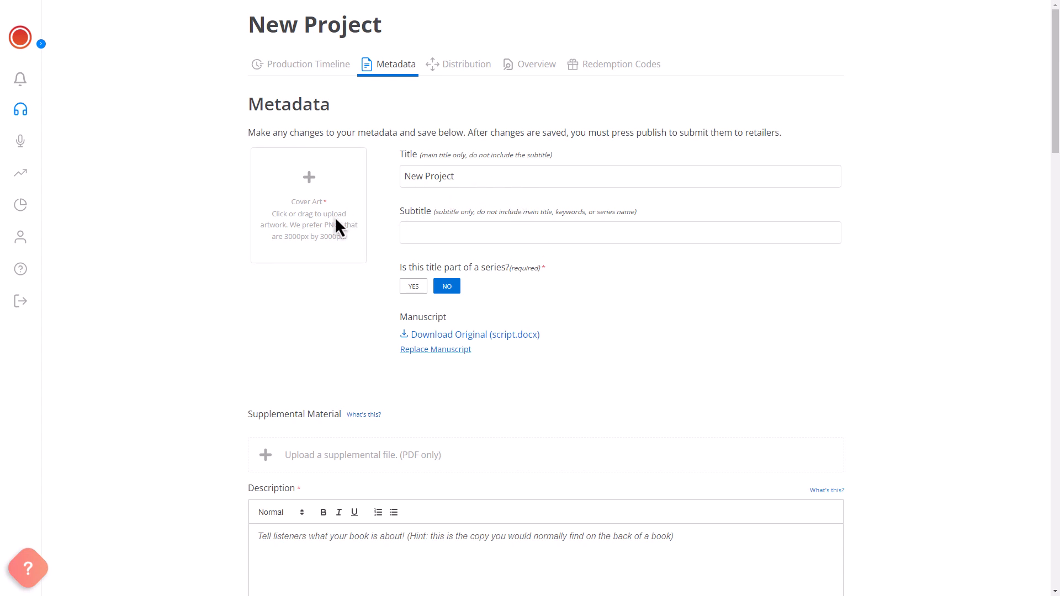
mouse_move(453, 164)
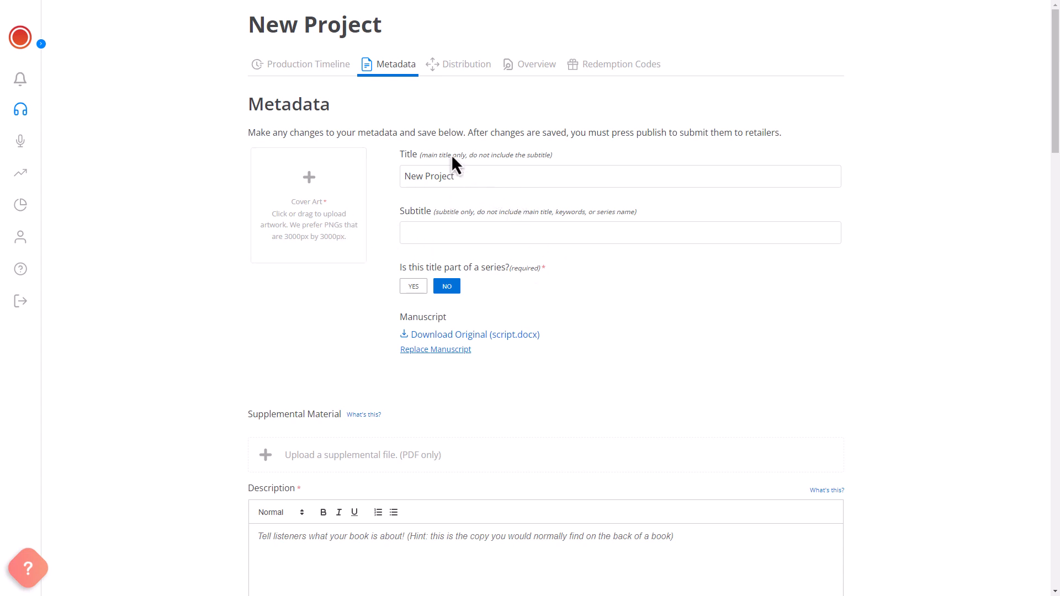
- Review the project's Production Timeline and its Distribution network, which includes Spotify
click(308, 64)
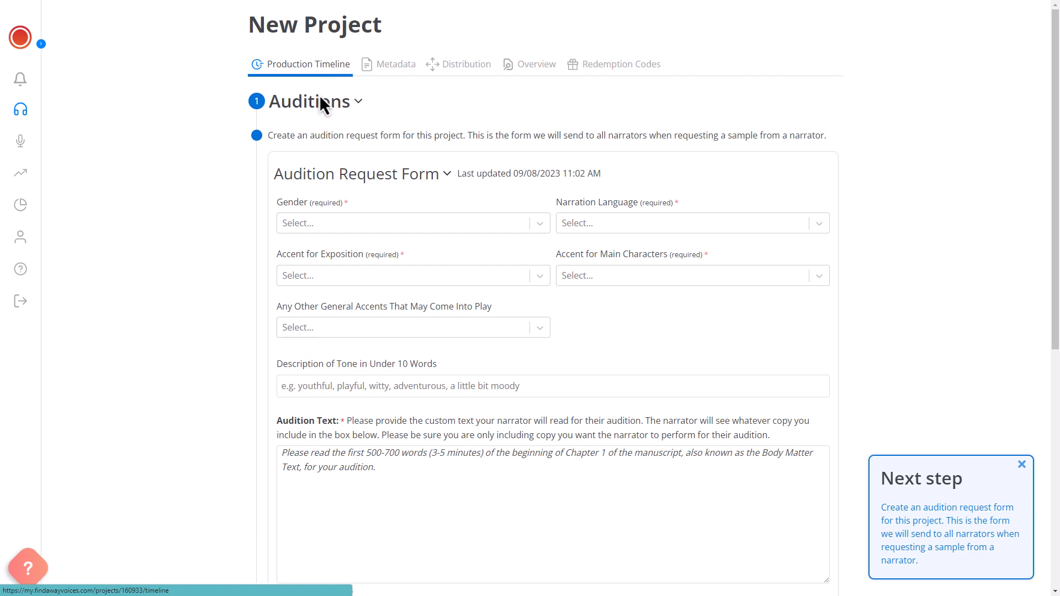
scroll(down, 3)
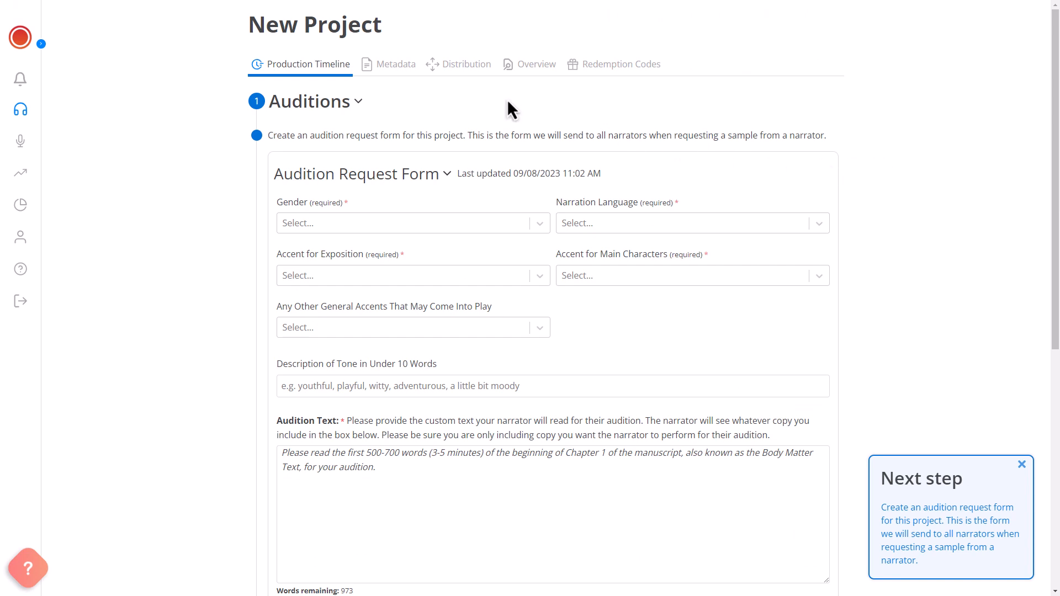
click(465, 64)
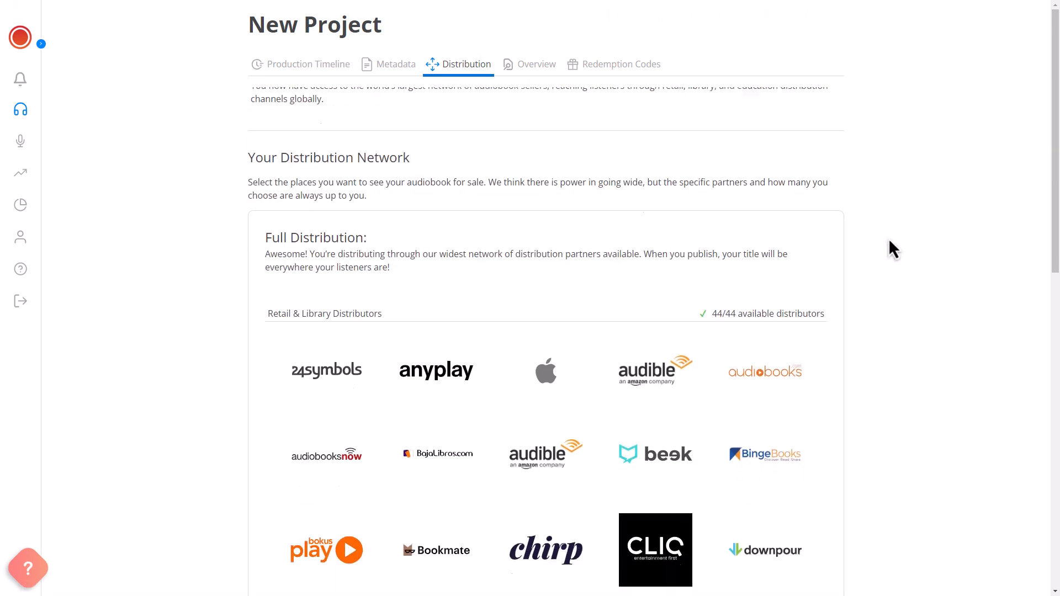
scroll(down, 3)
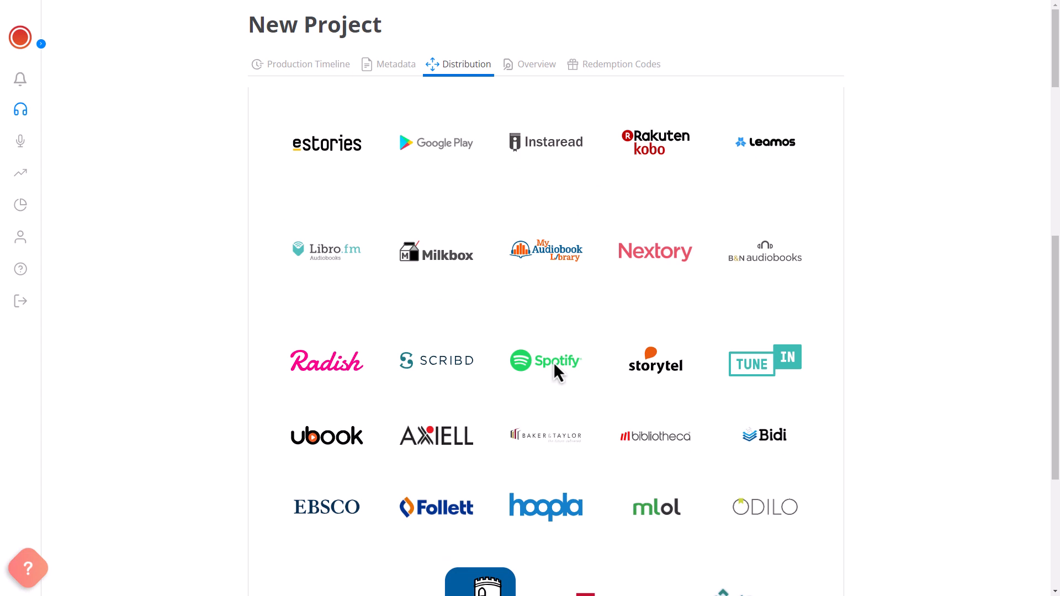
mouse_move(574, 379)
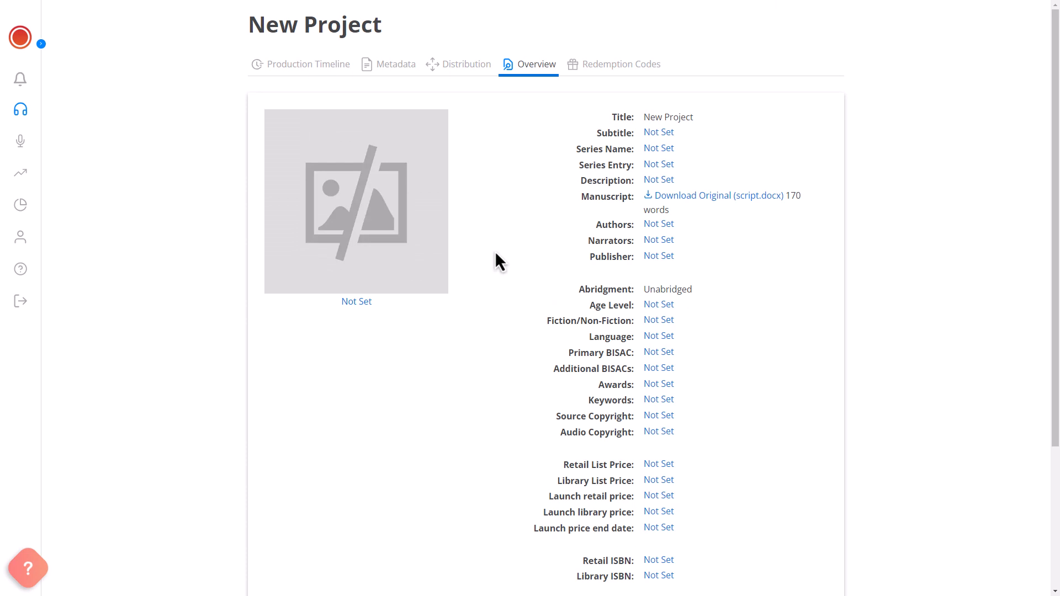
mouse_move(383, 201)
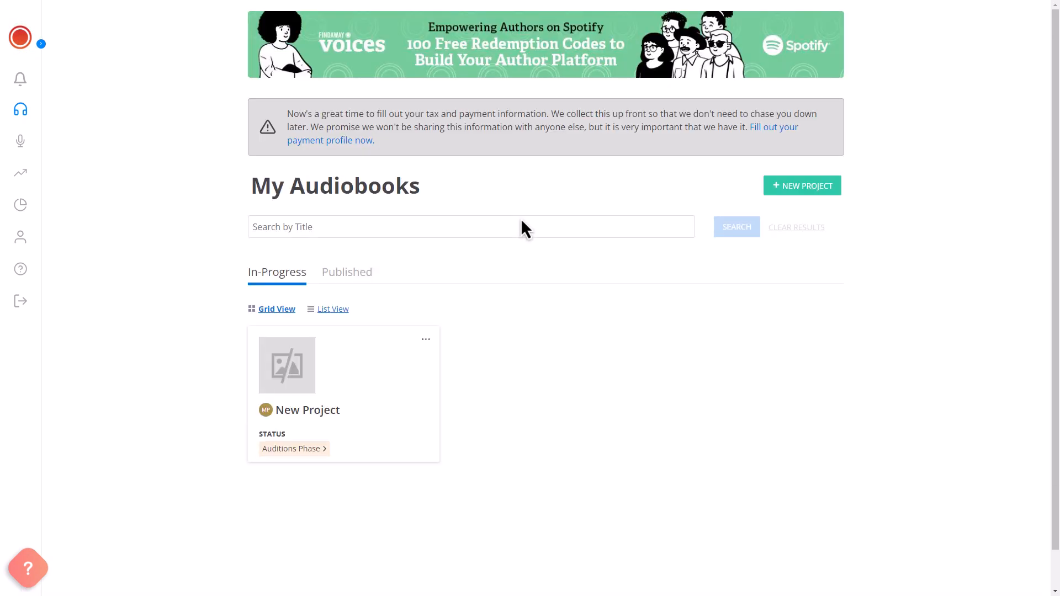
- Start a second project via Upload My Files to sell an existing audiobook
click(802, 186)
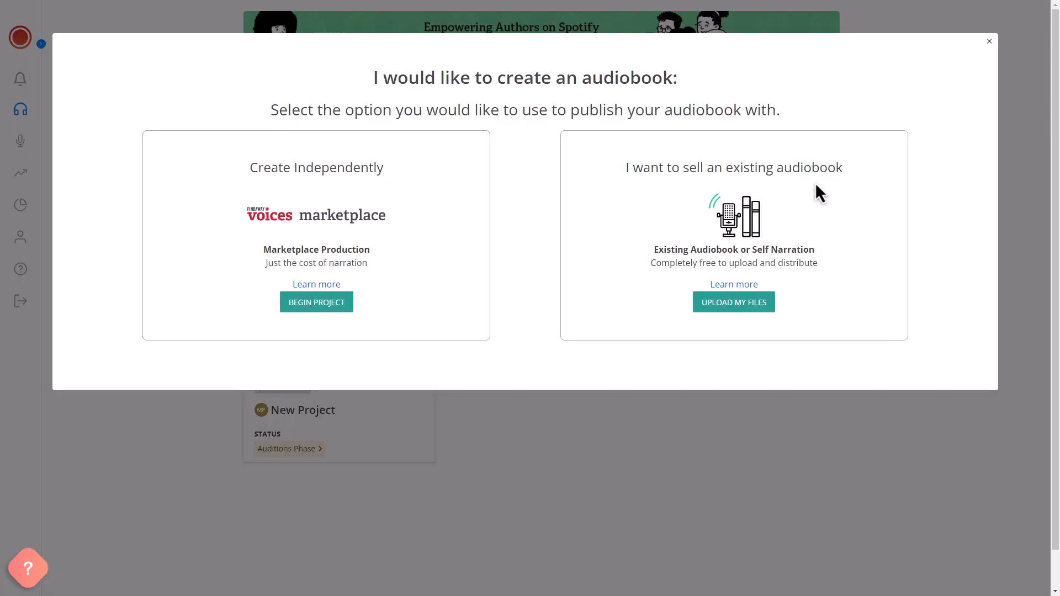
click(733, 301)
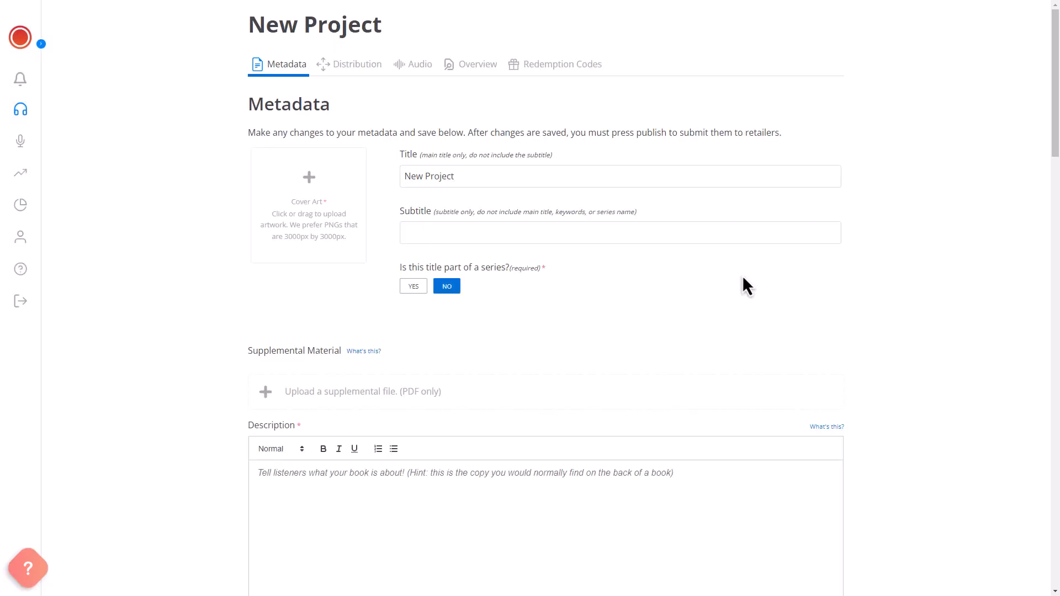
mouse_move(537, 214)
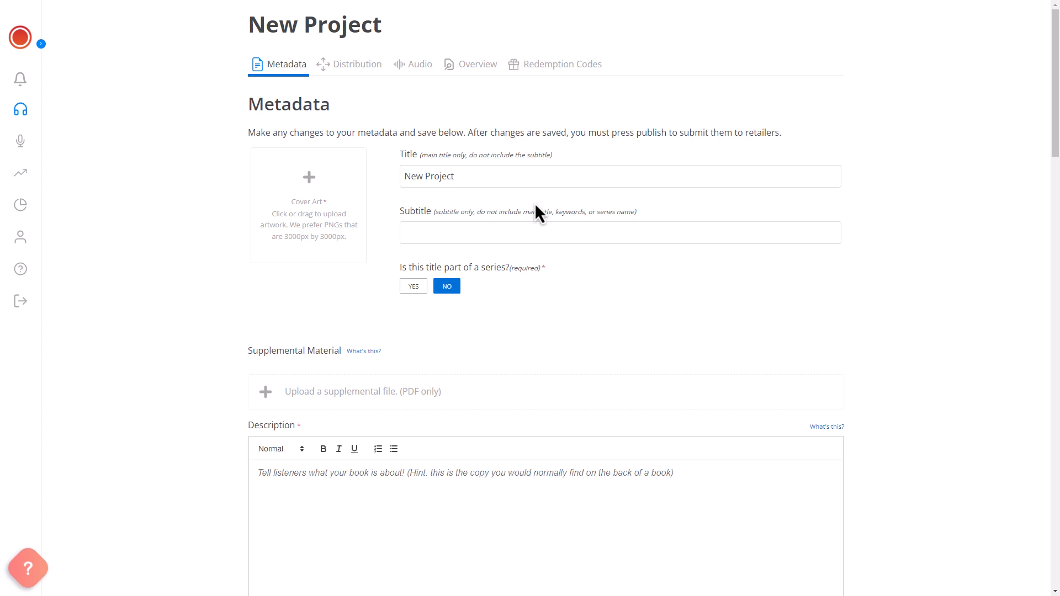
- Upload New Project.mp3 as the project's Opening Credits audio
click(412, 64)
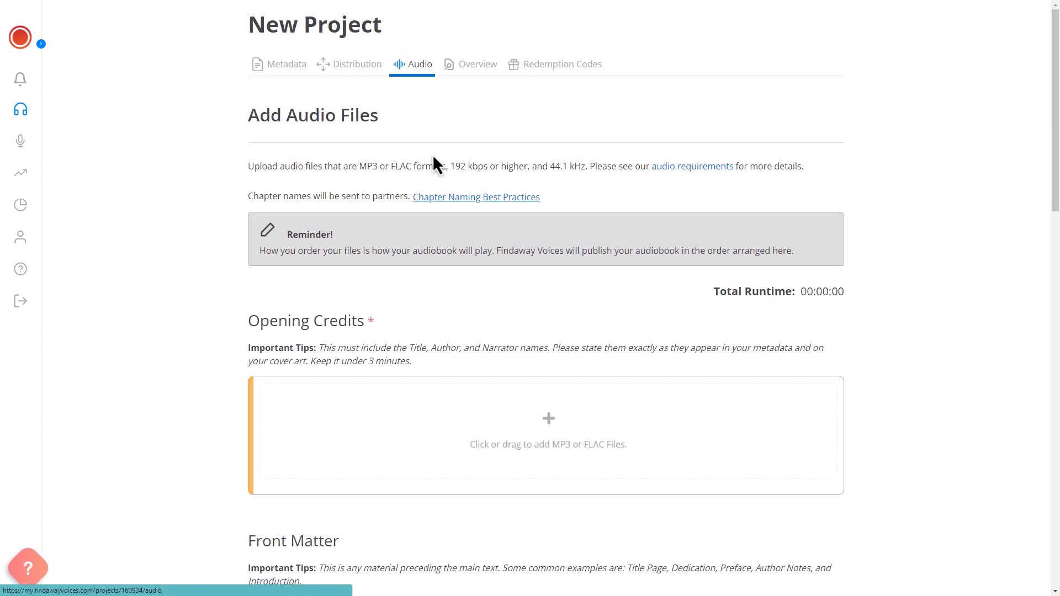
click(548, 433)
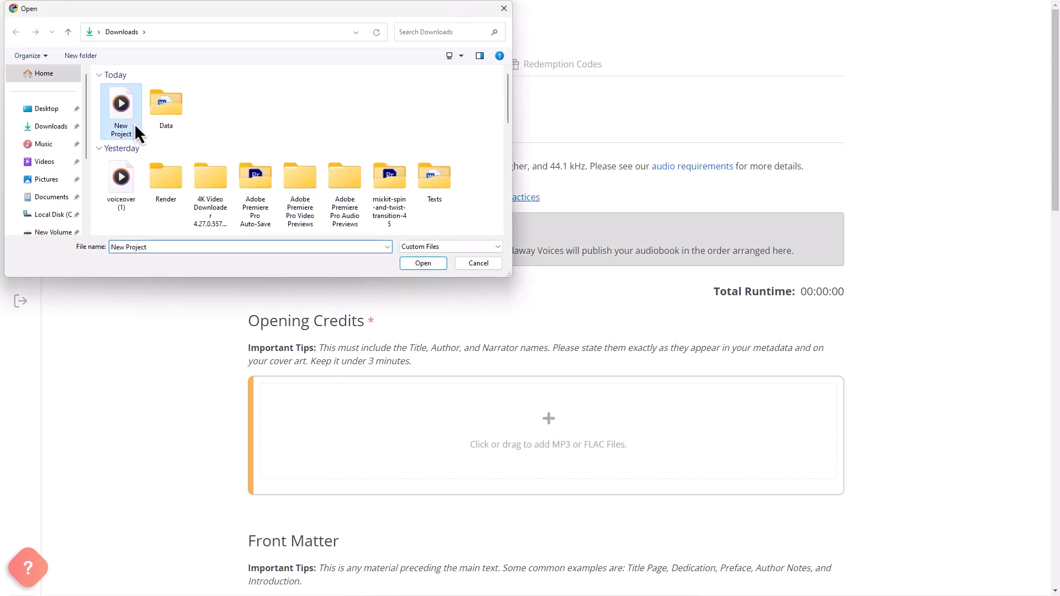
click(421, 262)
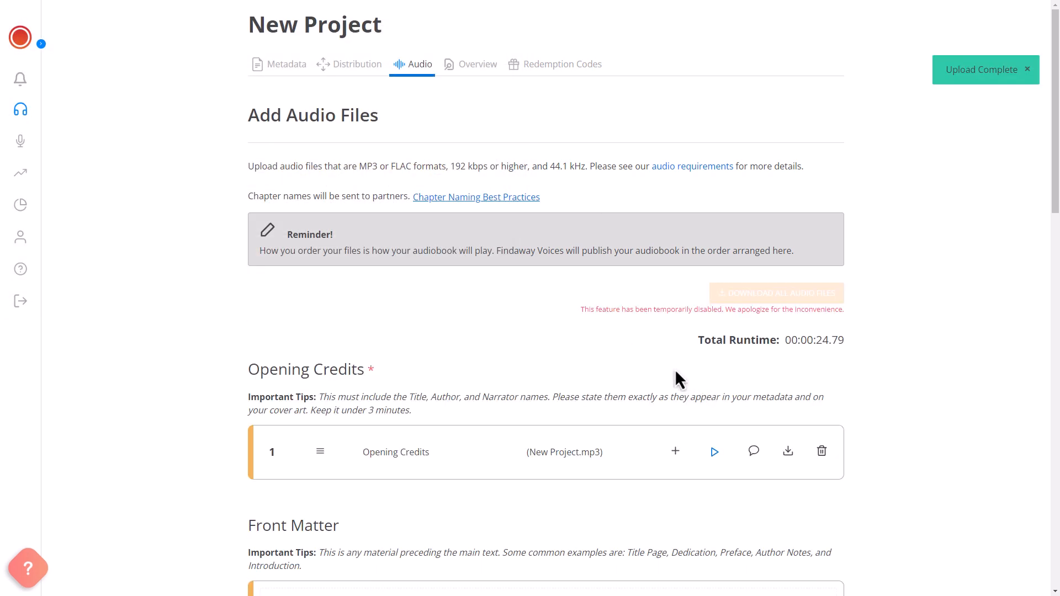
- Review the Distribution network and Overview, confirming Spotify among the distributors
click(357, 65)
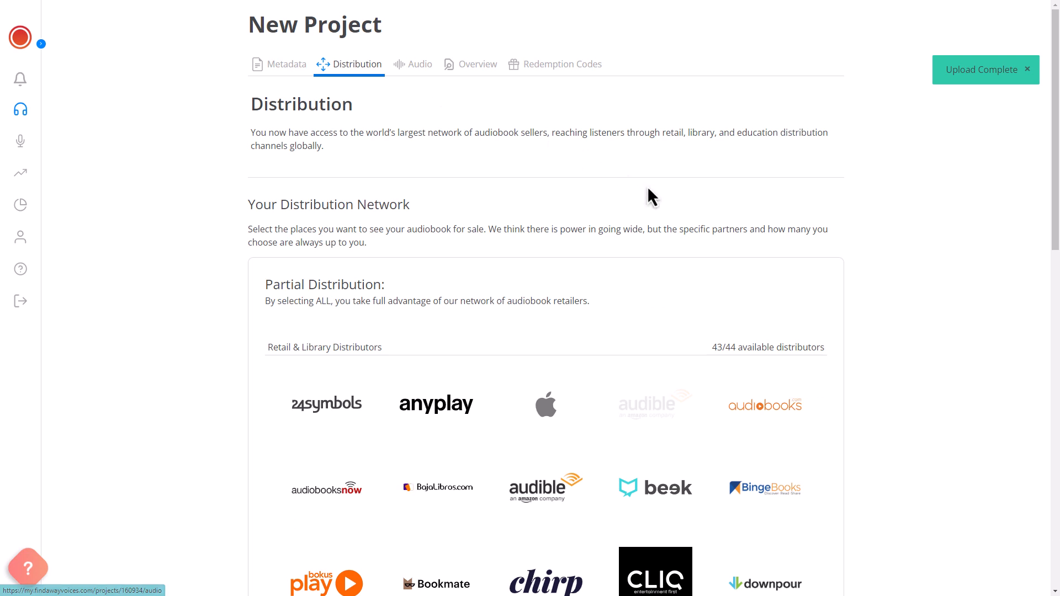
scroll(down, 3)
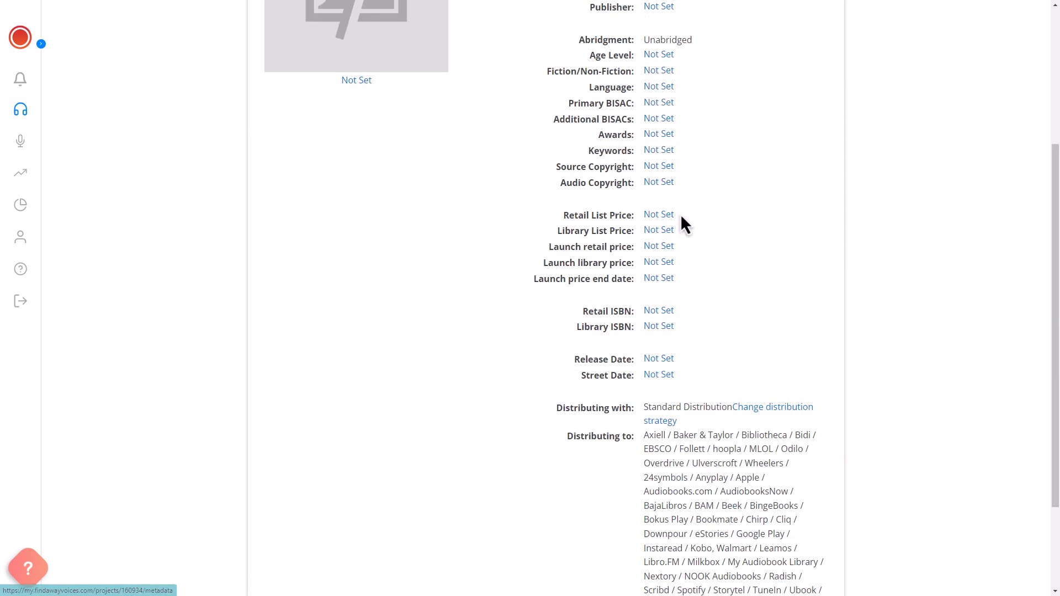
scroll(down, 3)
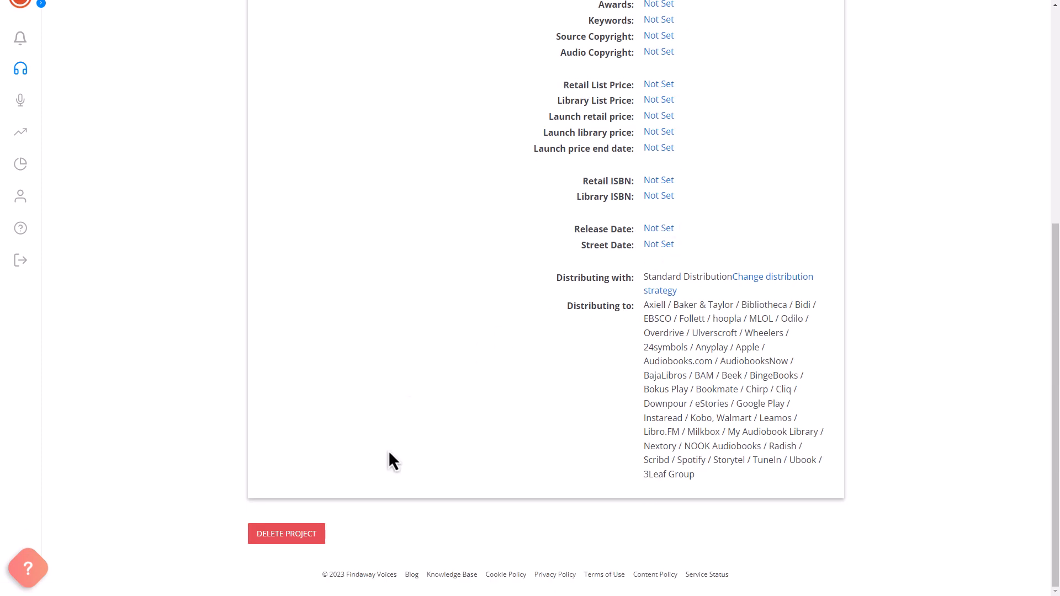